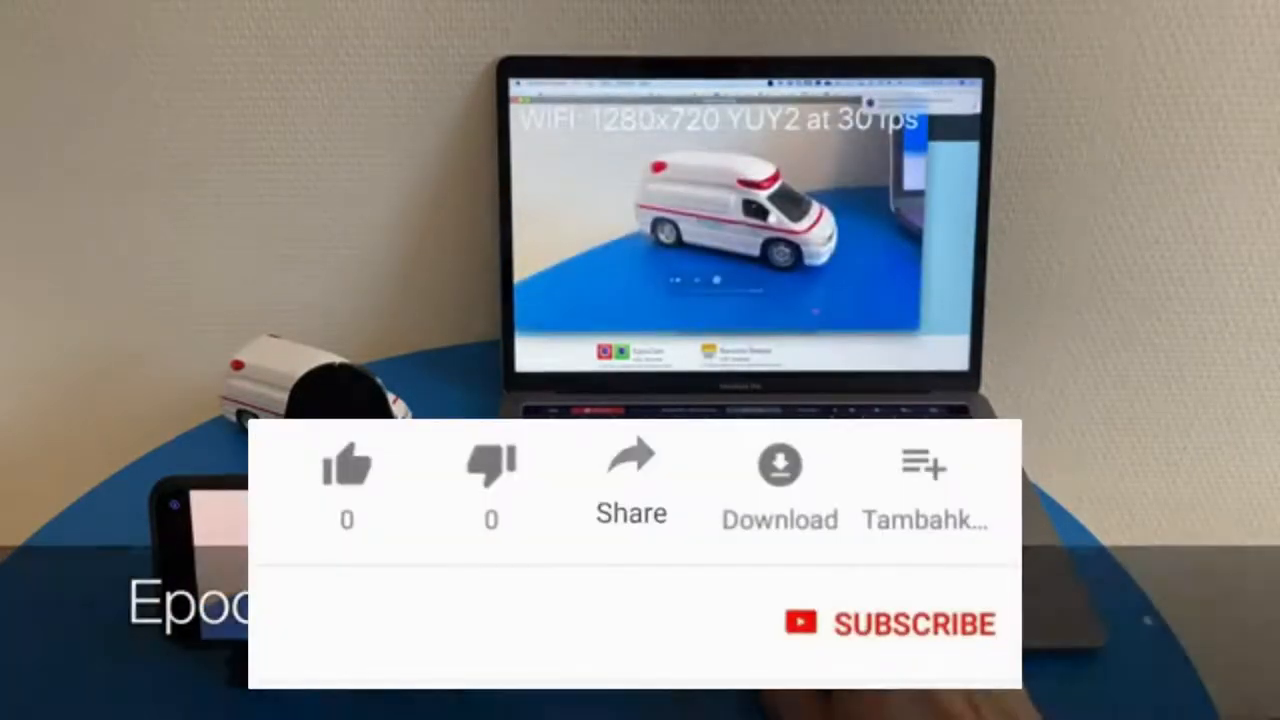
pyautogui.click(346, 465)
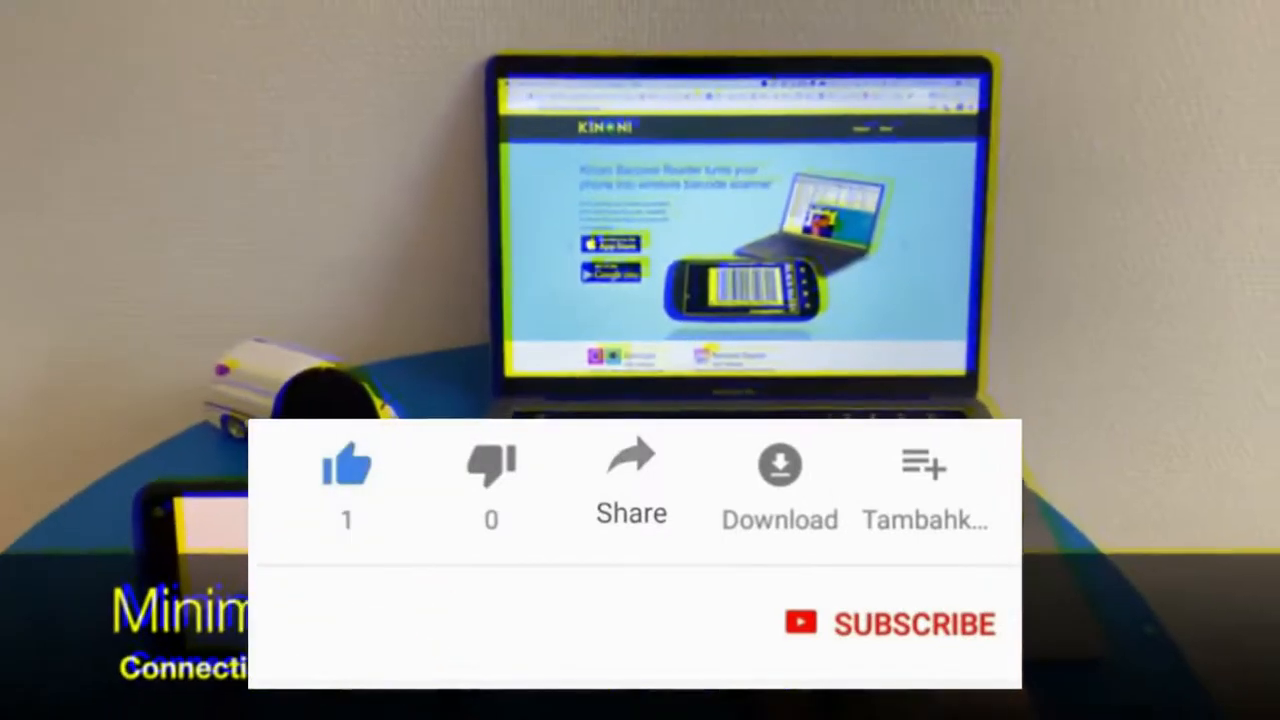